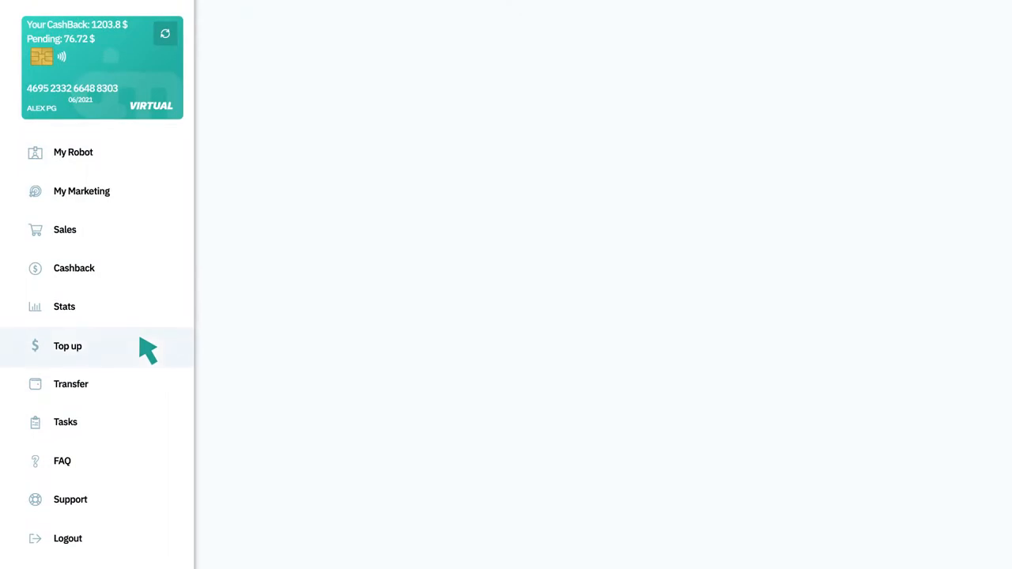
Step: Open Top up with 10 USD and Visa / Mastercard / Maestro selected as payment method
left_click(67, 346)
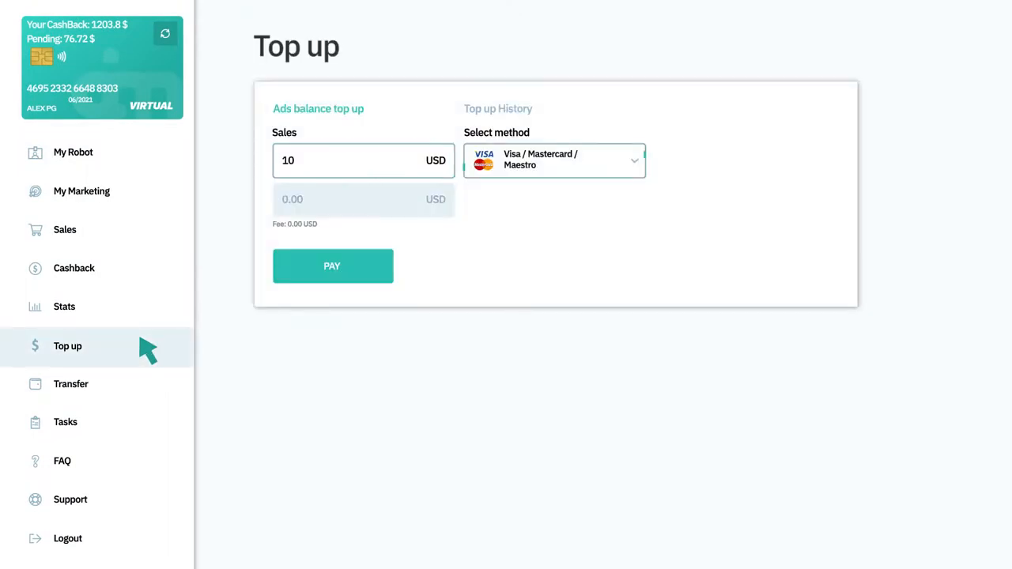
left_click(553, 161)
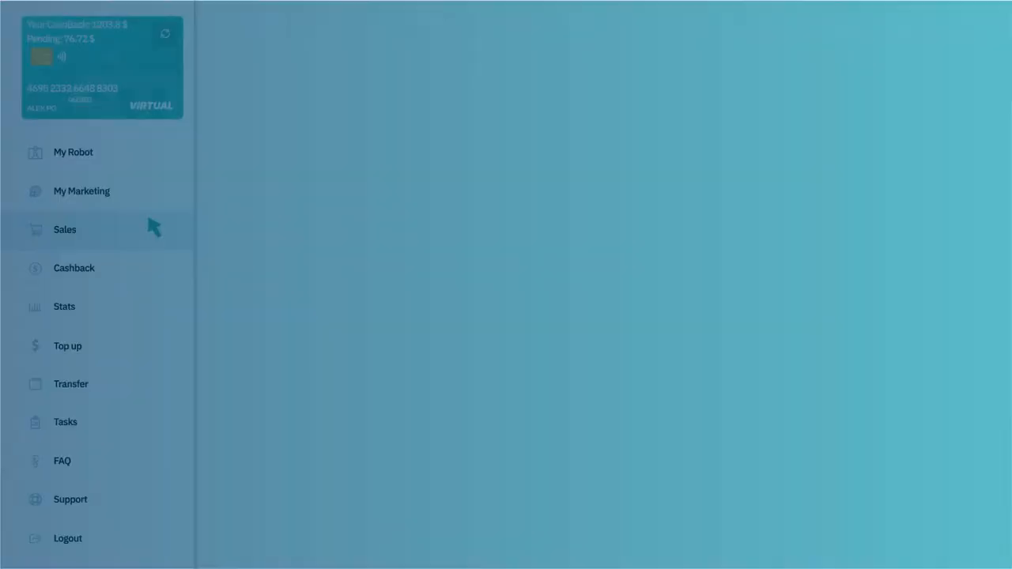
Step: Open Transfer for 100 USD and expand the withdrawal method dropdown
left_click(65, 229)
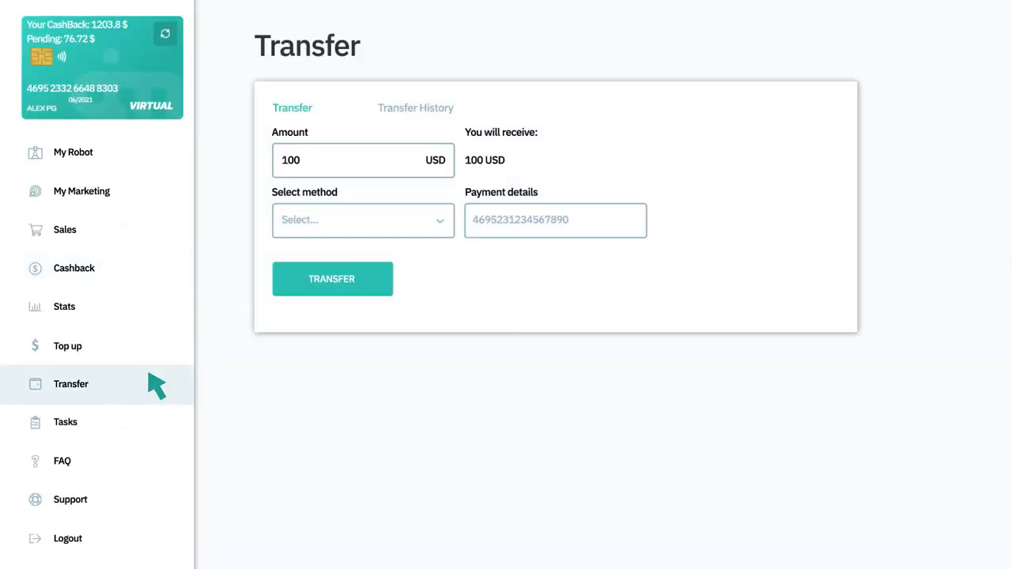
left_click(362, 220)
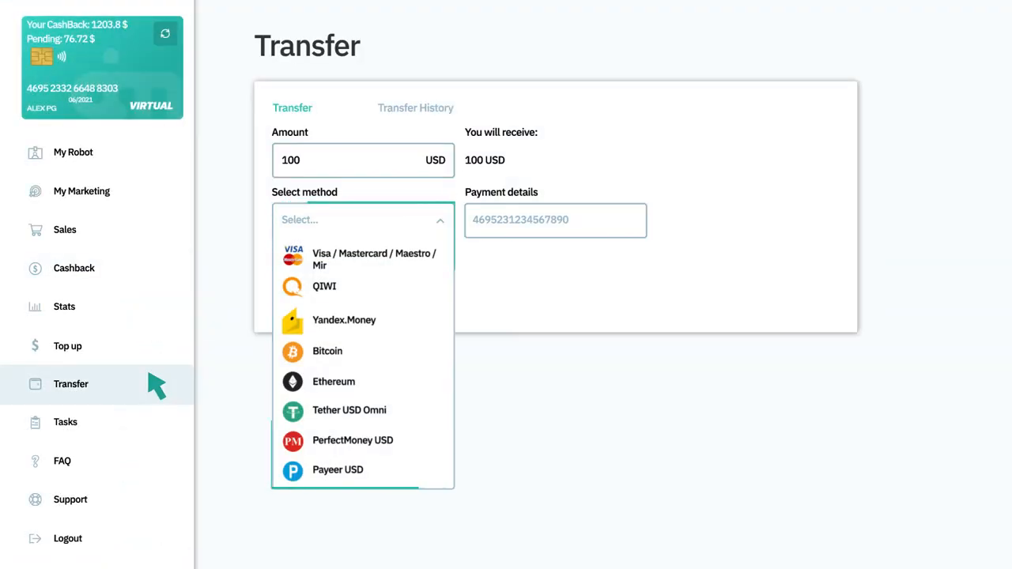